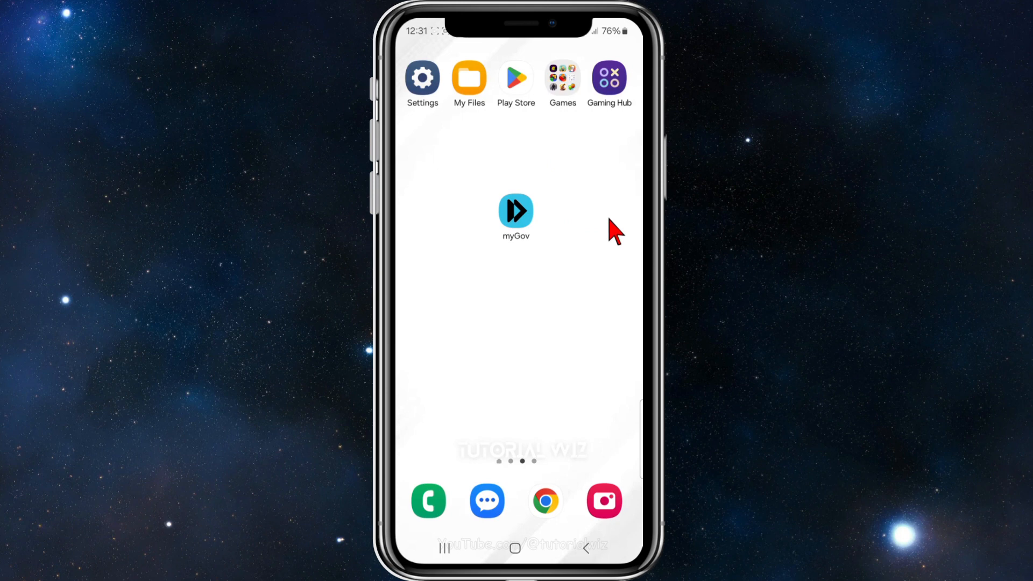
pyautogui.moveTo(563, 257)
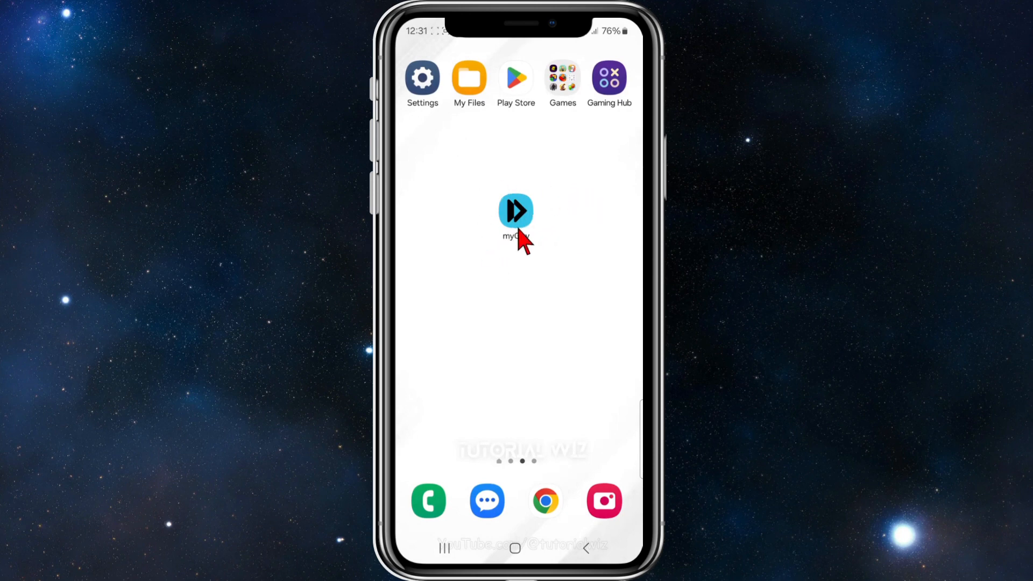
pyautogui.moveTo(530, 187)
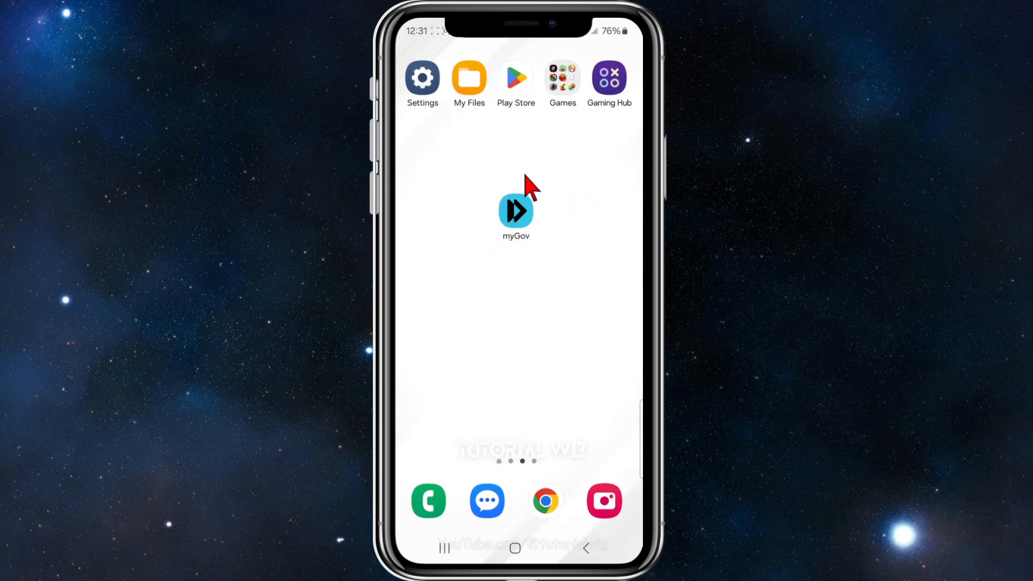
pyautogui.moveTo(533, 247)
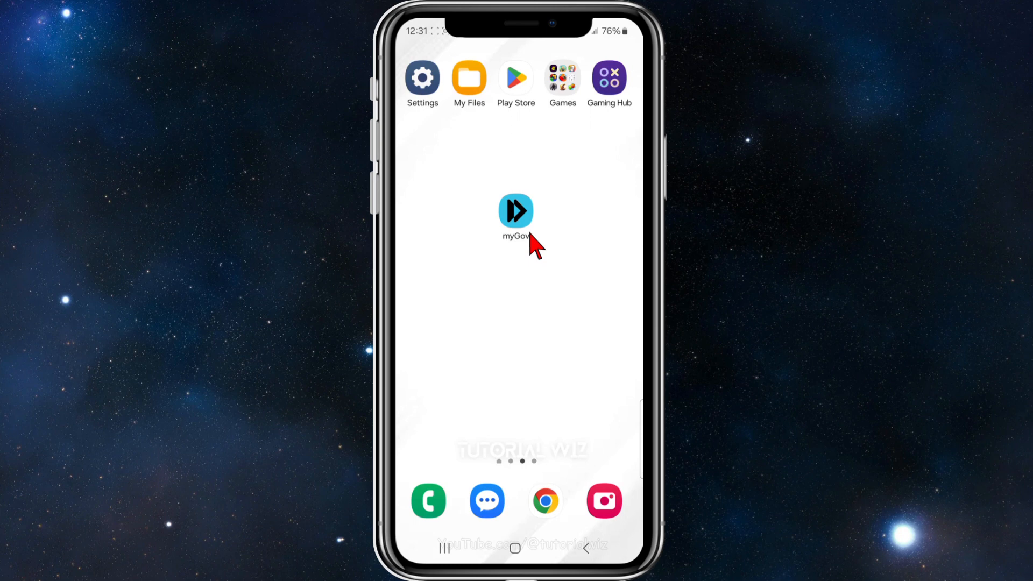
# Step: Launch myGov, begin sign-in and agree to the Our Terms screen to reach App set up
pyautogui.click(515, 211)
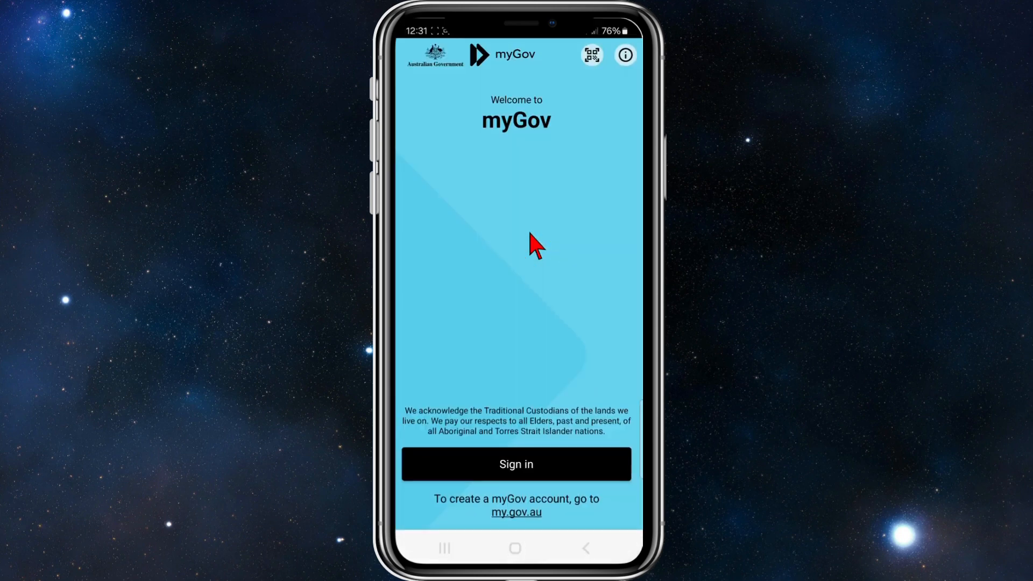
pyautogui.moveTo(533, 461)
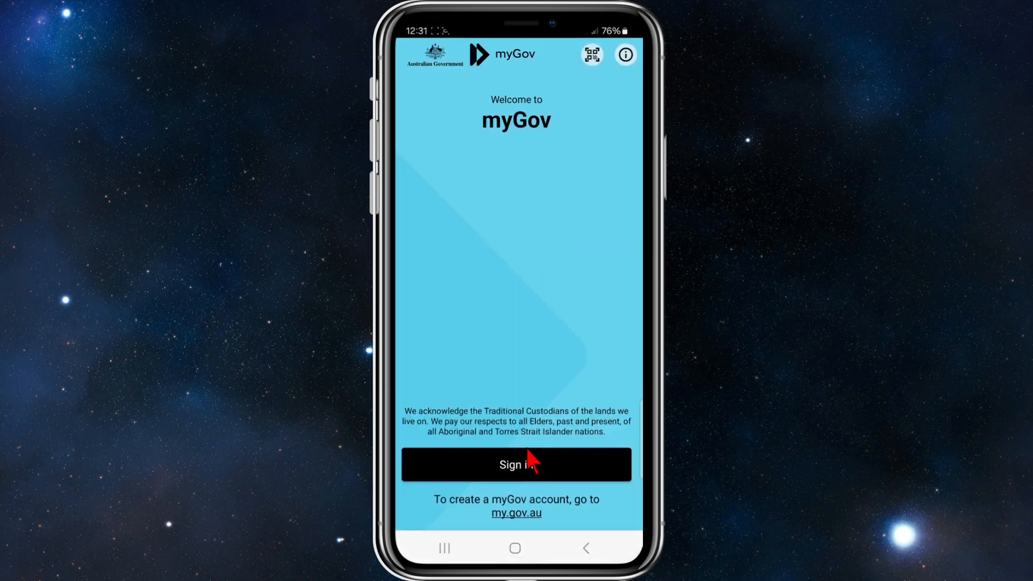
pyautogui.click(515, 464)
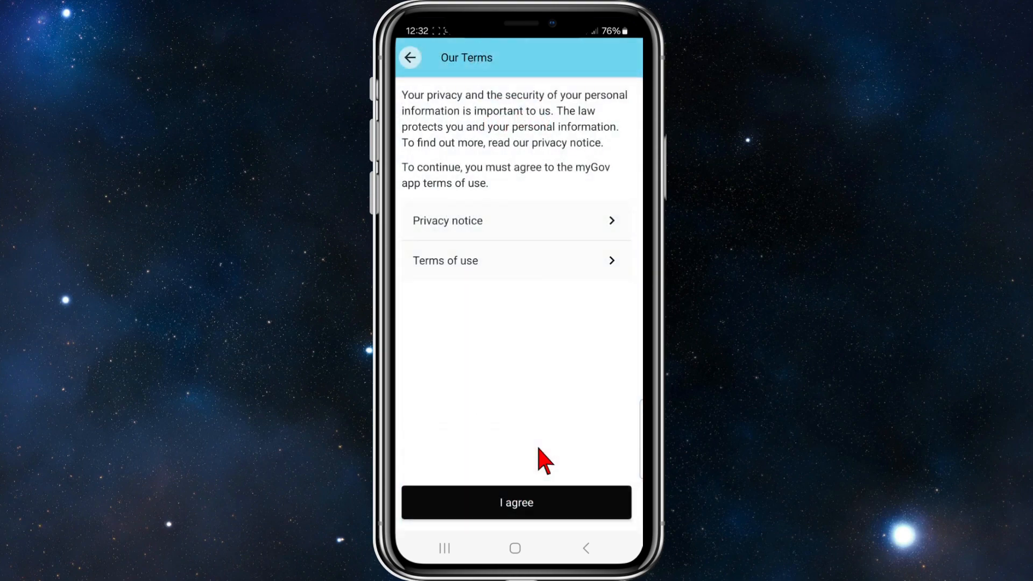
pyautogui.click(515, 503)
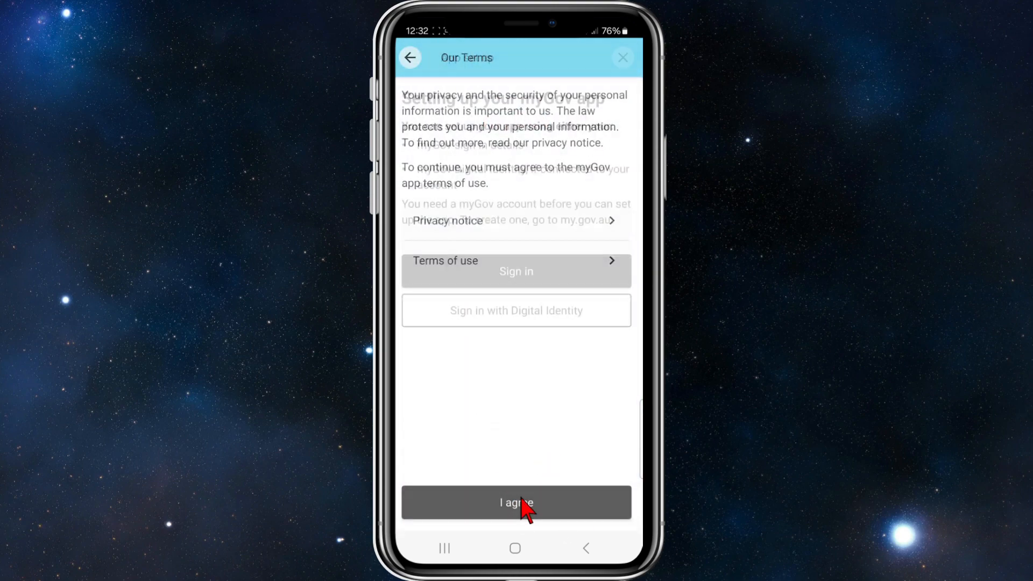
pyautogui.click(516, 502)
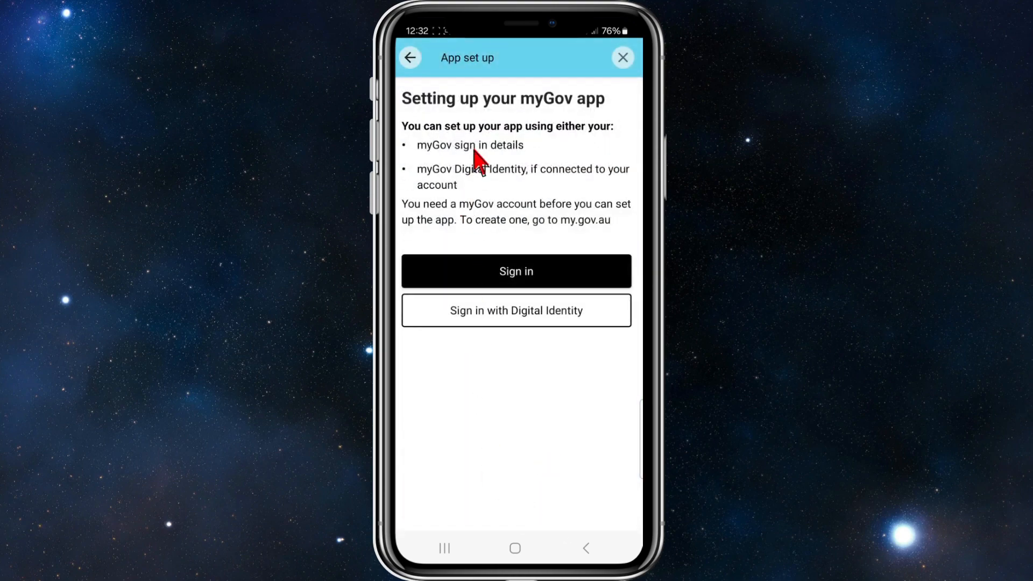
pyautogui.moveTo(507, 267)
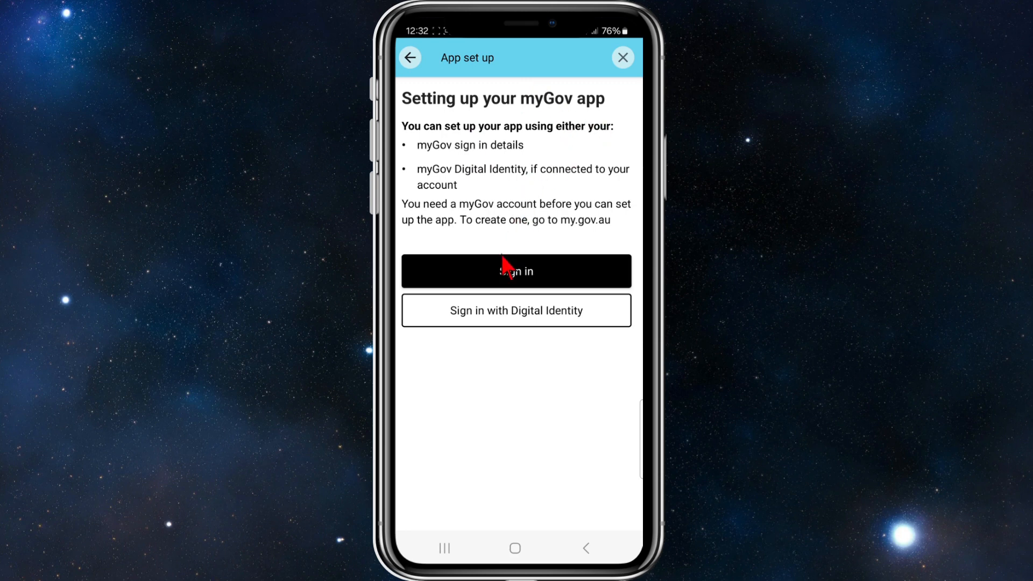
# Step: Choose Sign in on App set up, landing on the login.my.gov.au page
pyautogui.click(515, 271)
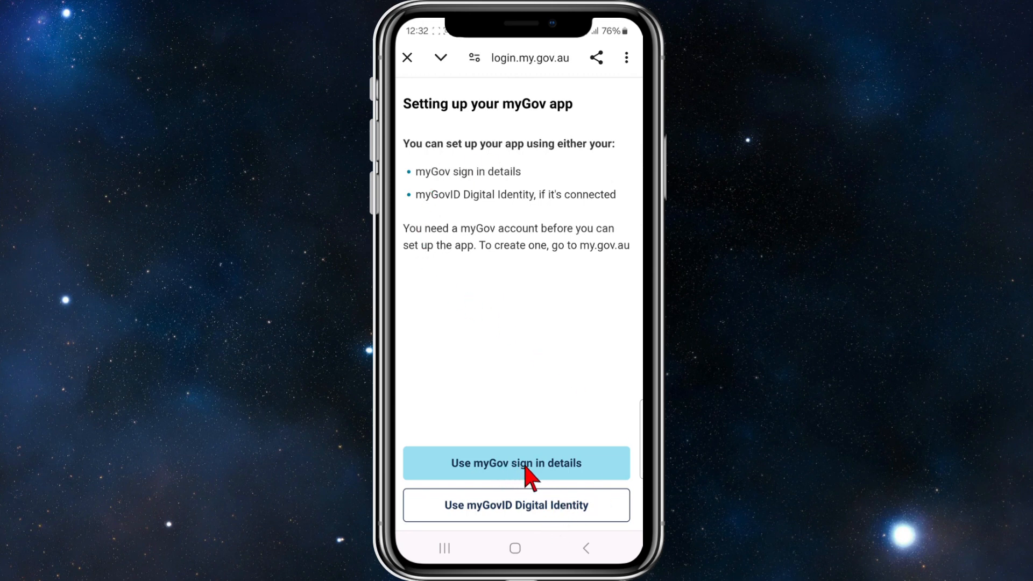
pyautogui.moveTo(550, 483)
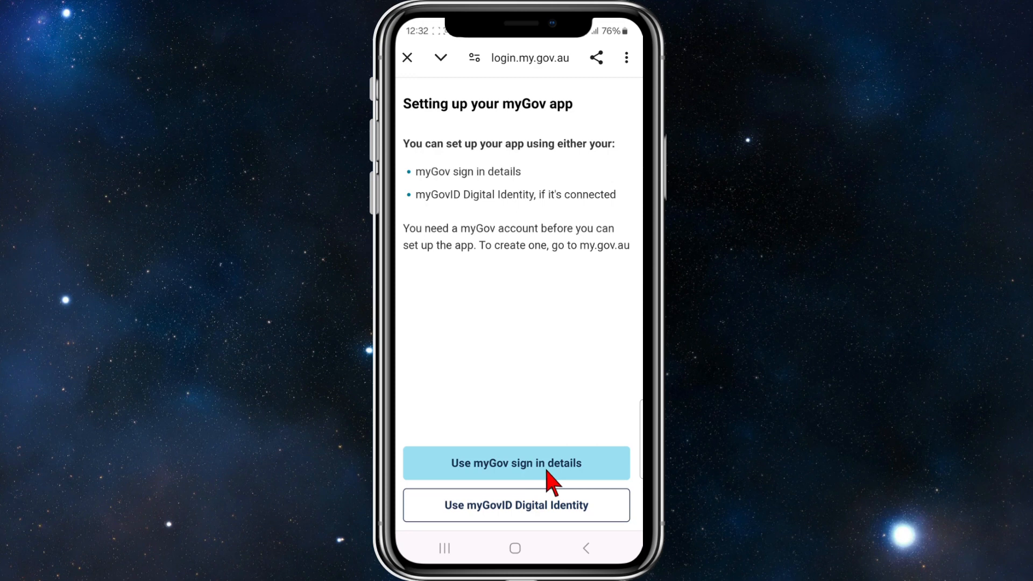
# Step: Select Use myGov sign in details to bring up the username and password form
pyautogui.click(515, 463)
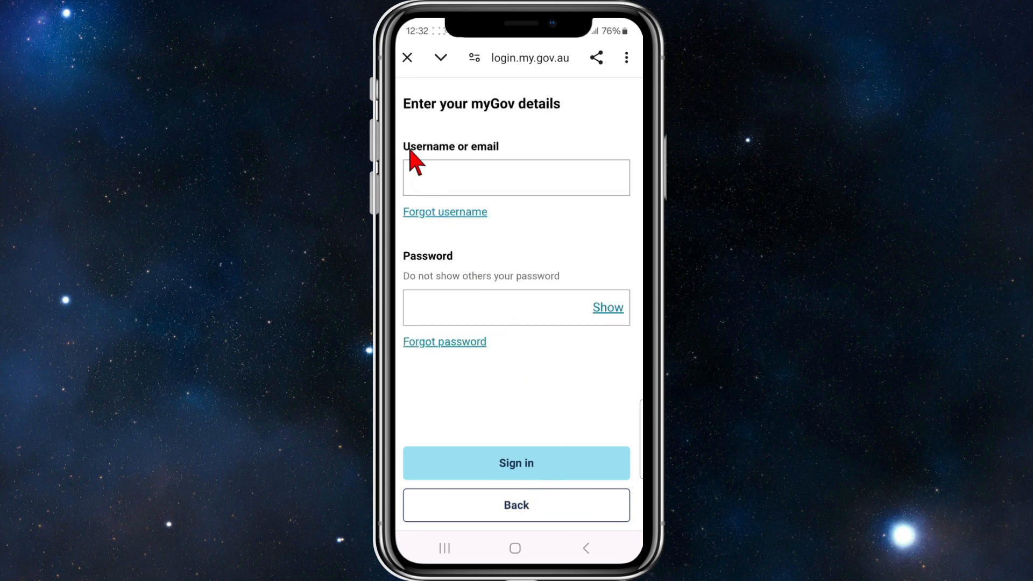
pyautogui.moveTo(468, 188)
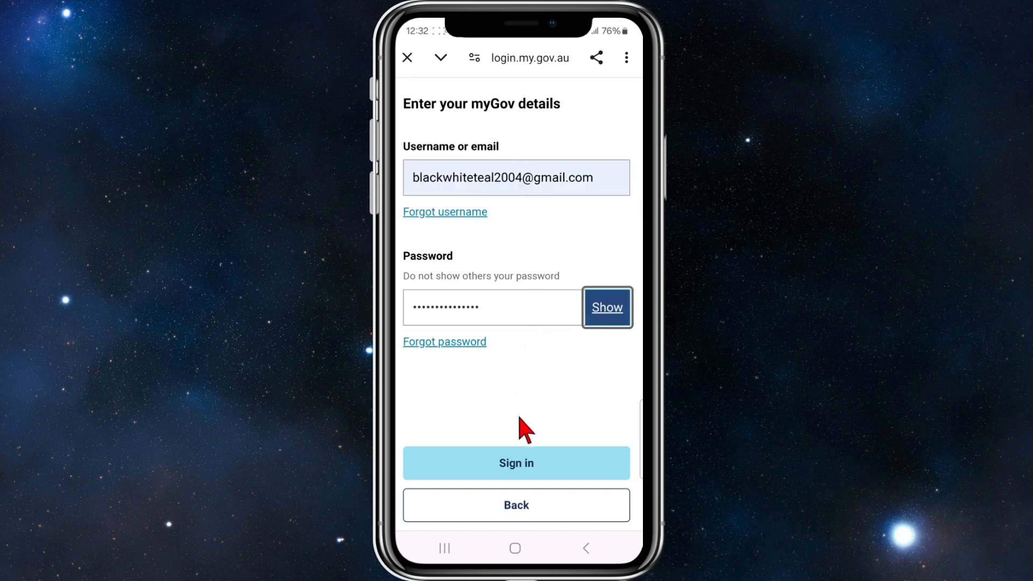
pyautogui.moveTo(543, 484)
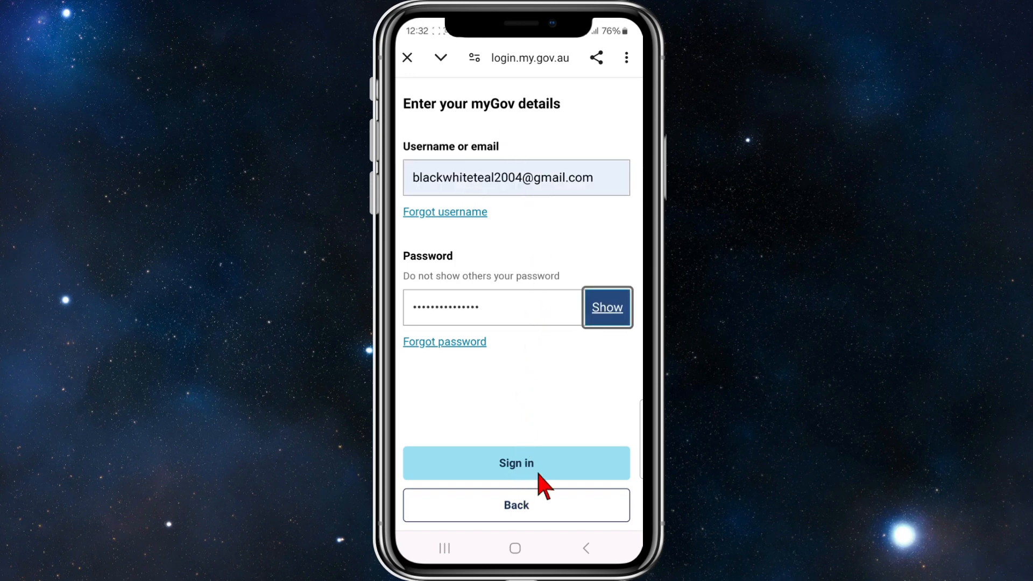
# Step: Submit credentials and SMS code, decline push notifications, skip the tour, reaching 'Hi, Luke'
pyautogui.click(516, 462)
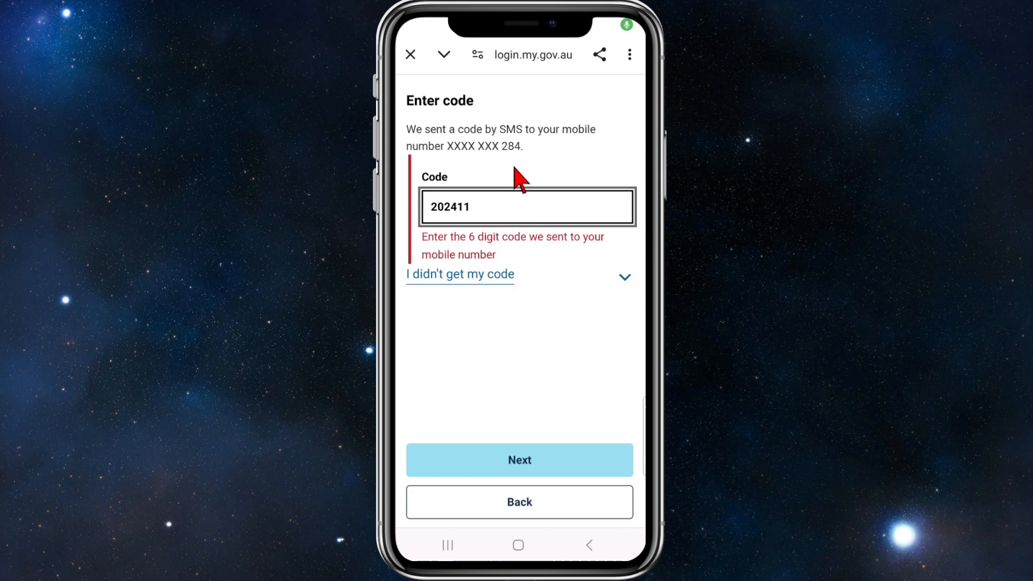
pyautogui.moveTo(480, 121)
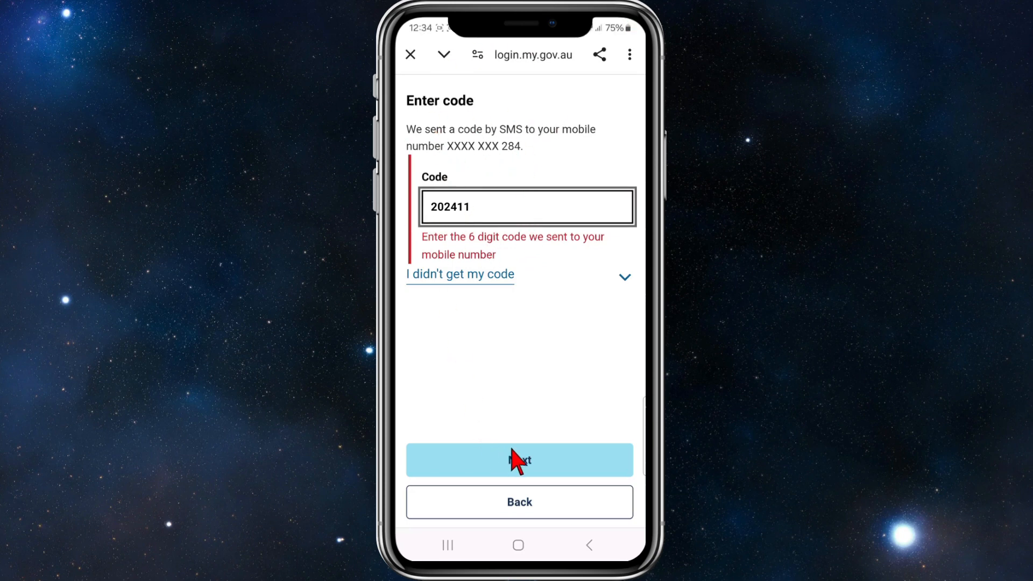
pyautogui.click(518, 460)
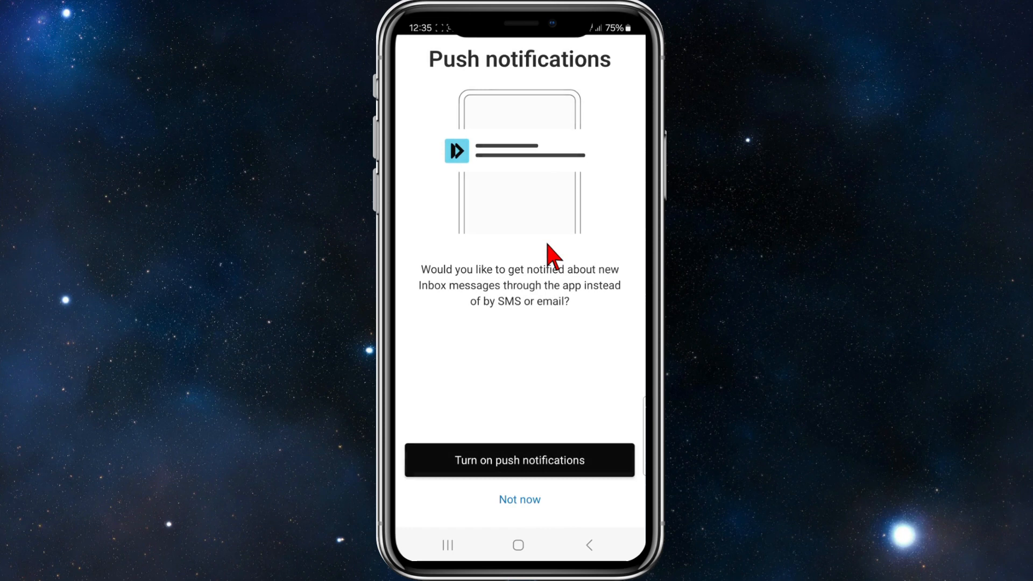
pyautogui.click(518, 499)
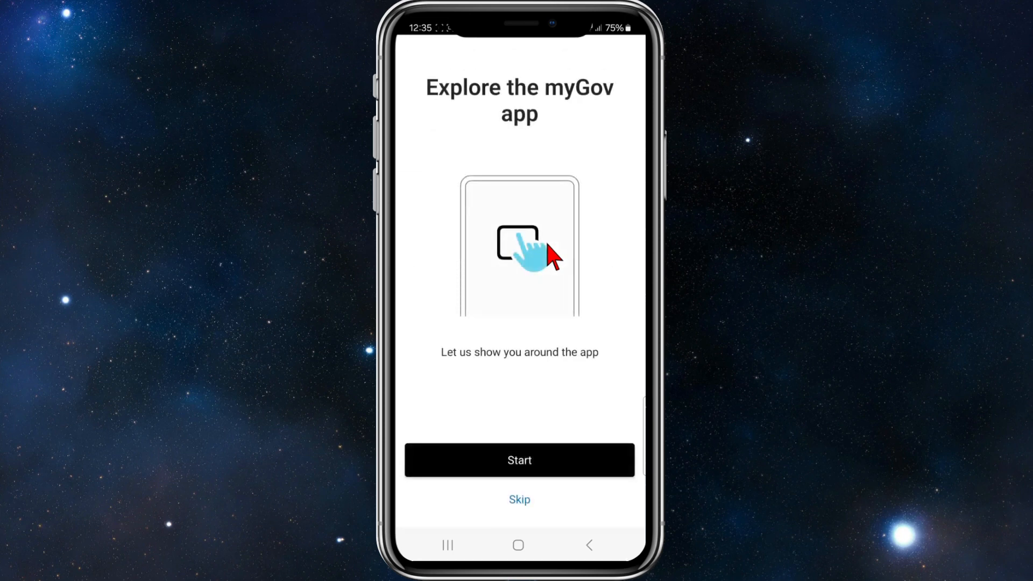
pyautogui.click(518, 500)
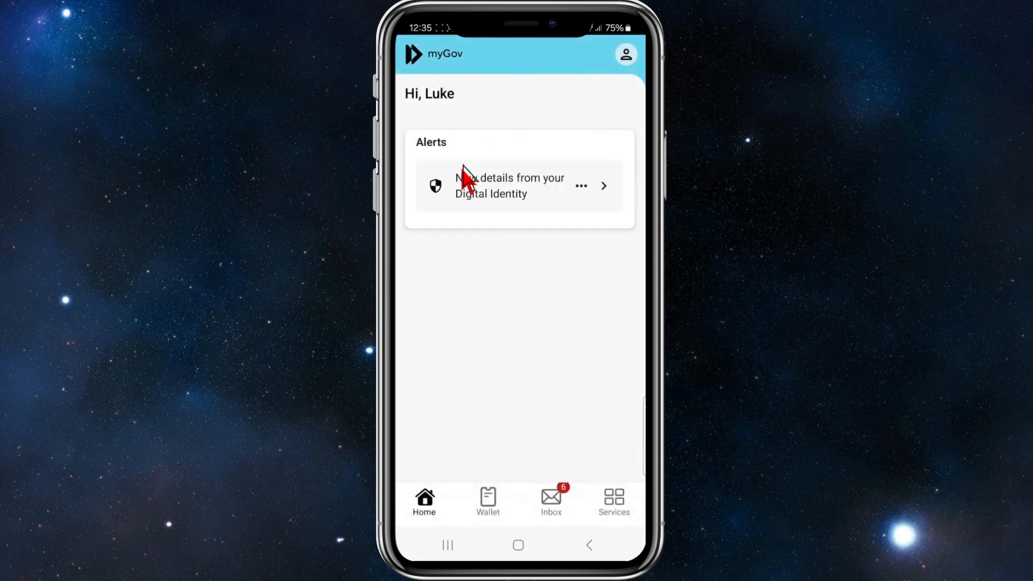
pyautogui.moveTo(493, 242)
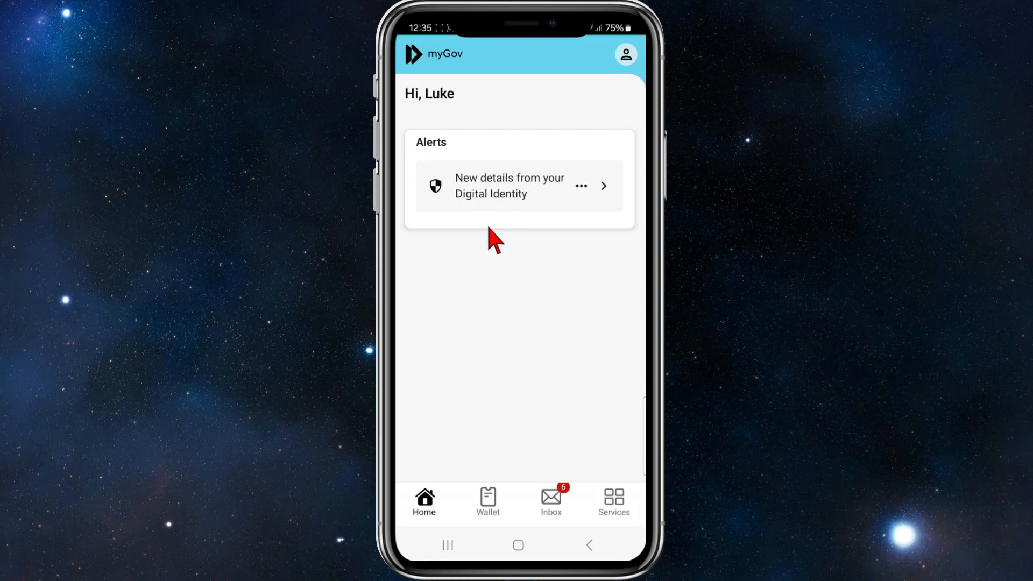